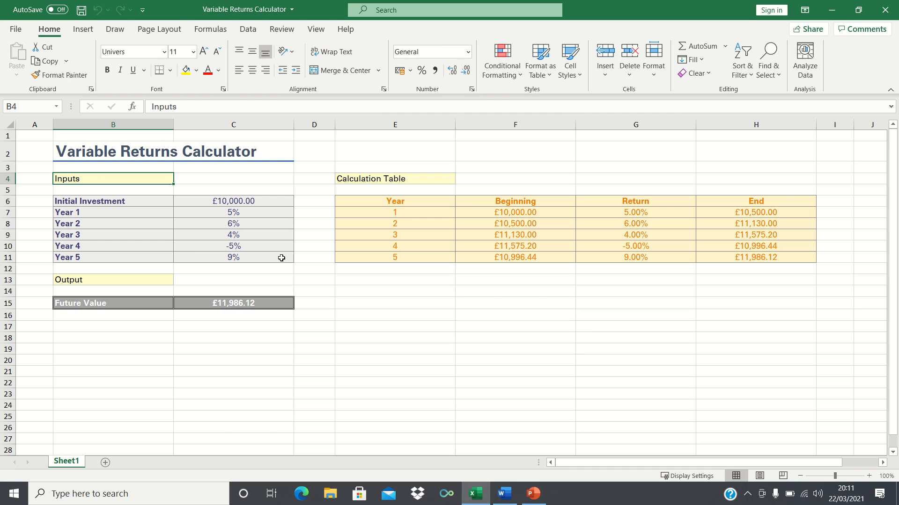
pyautogui.moveTo(289, 216)
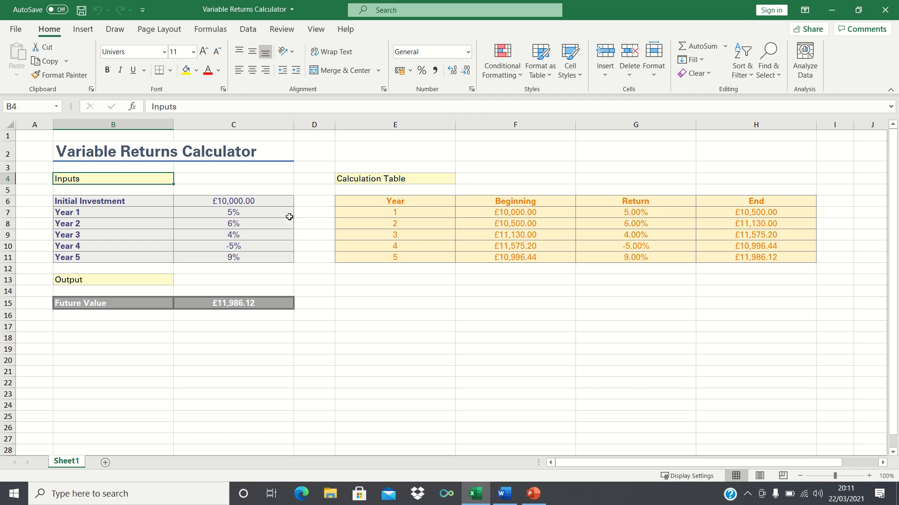
pyautogui.moveTo(275, 198)
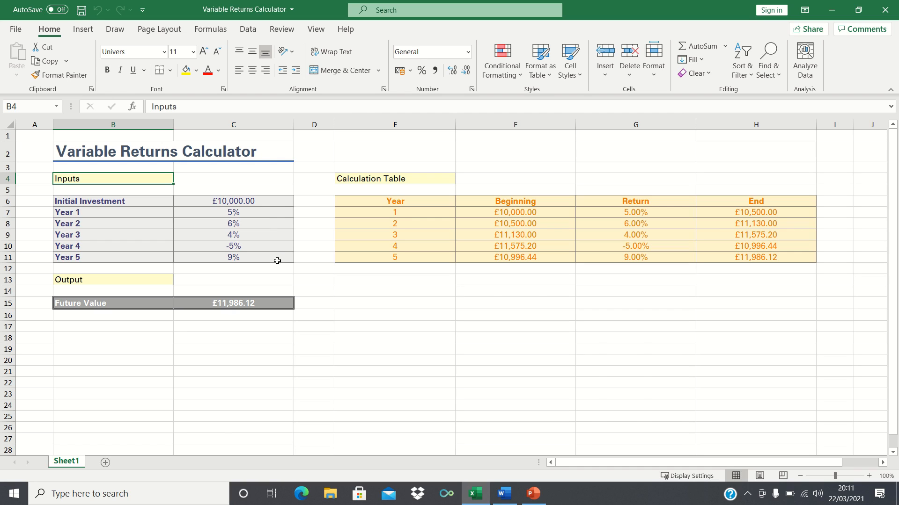
pyautogui.moveTo(281, 239)
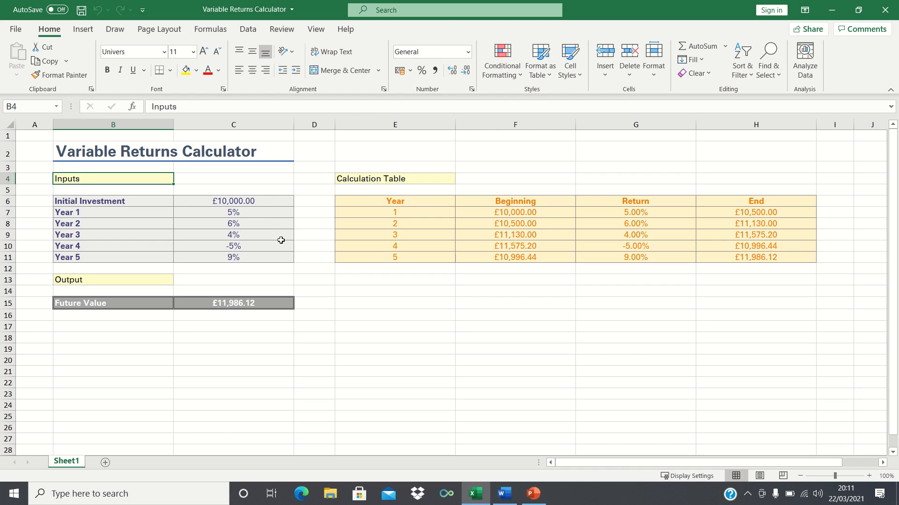
pyautogui.moveTo(265, 212)
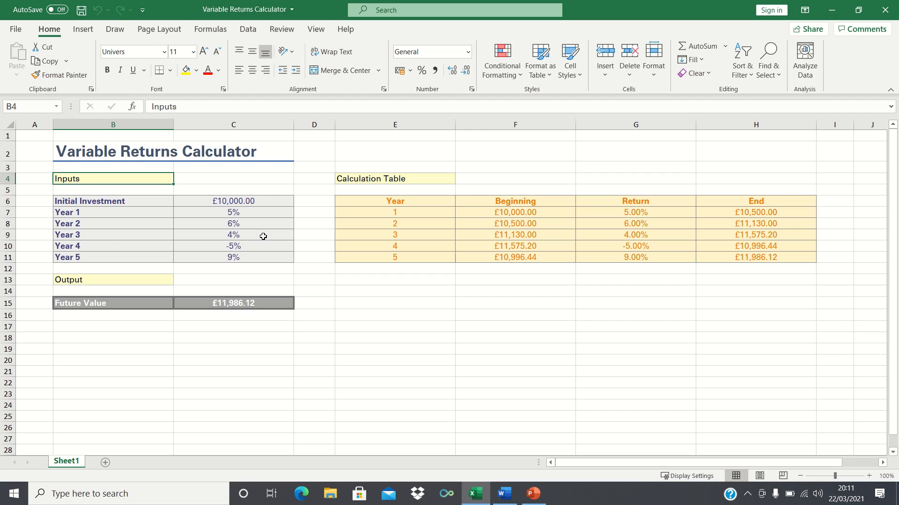
pyautogui.moveTo(267, 246)
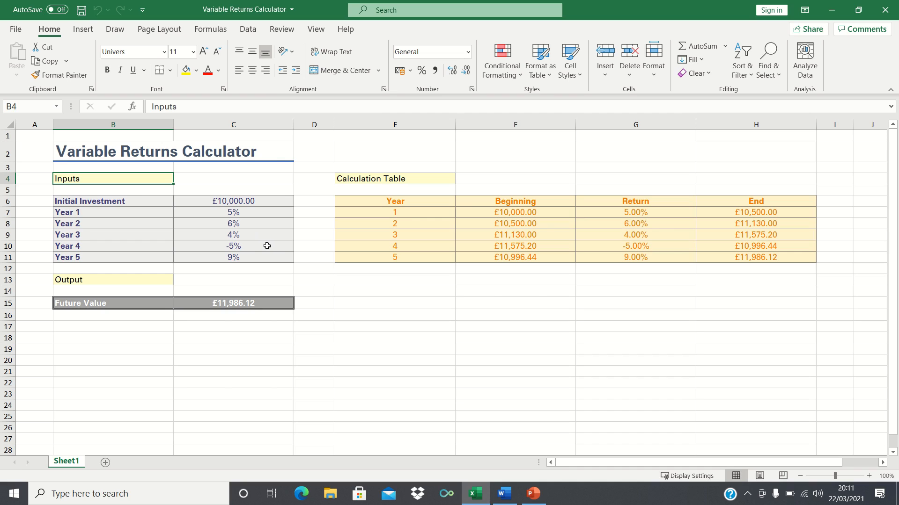
pyautogui.moveTo(261, 253)
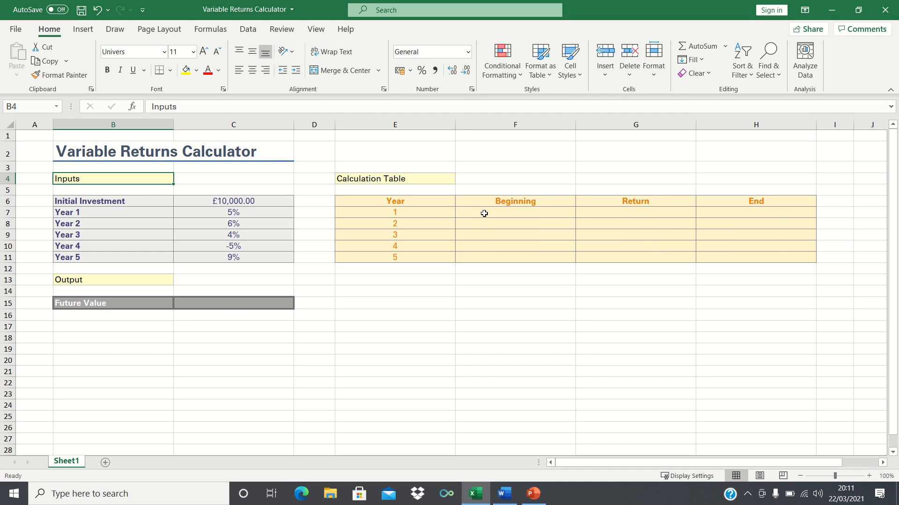
# Link the year 1 beginning balance in F7 to the £10,000.00 initial investment (=C6).
pyautogui.click(514, 212)
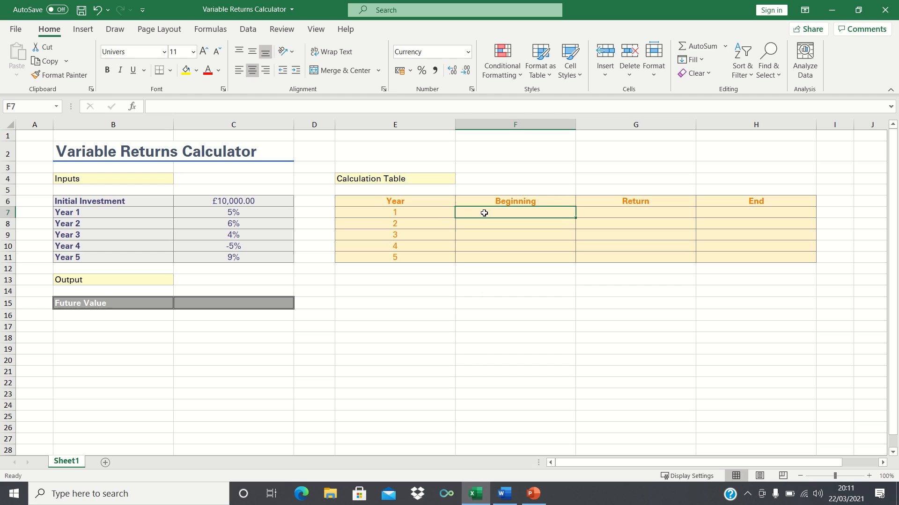
pyautogui.write('=')
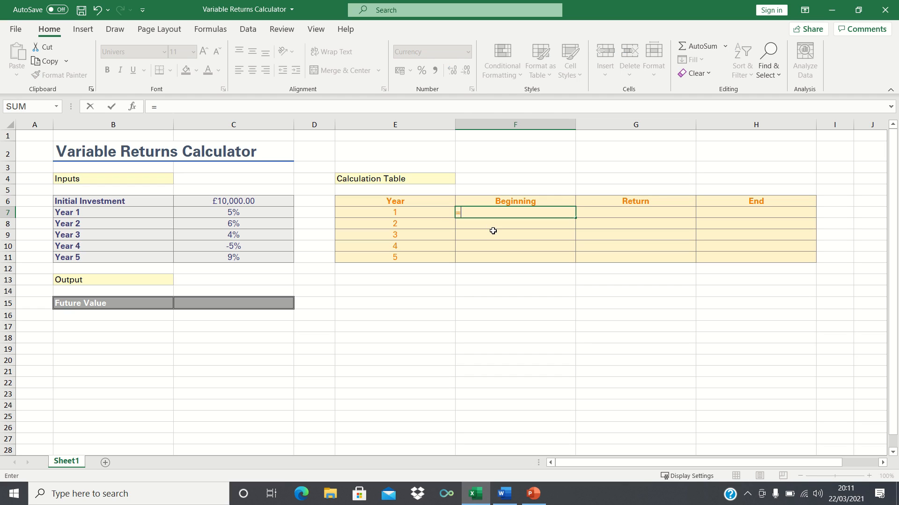
pyautogui.click(233, 212)
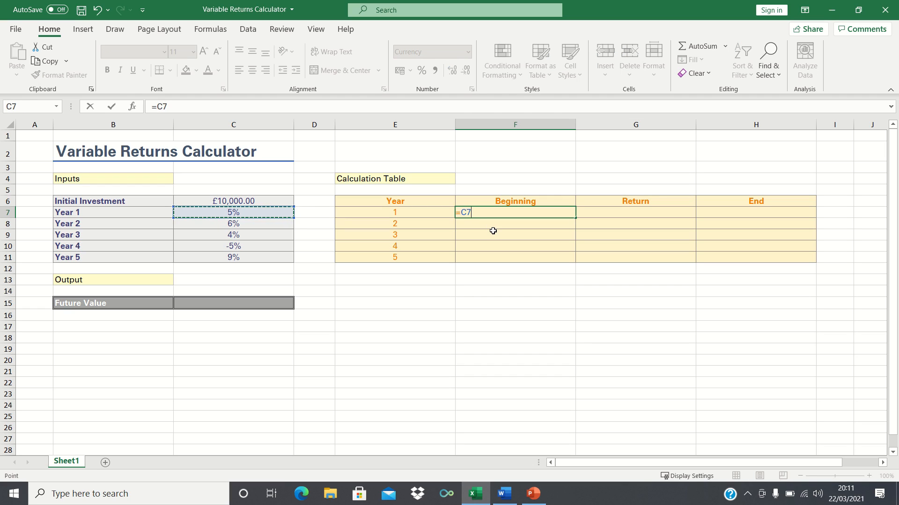
pyautogui.press('enter')
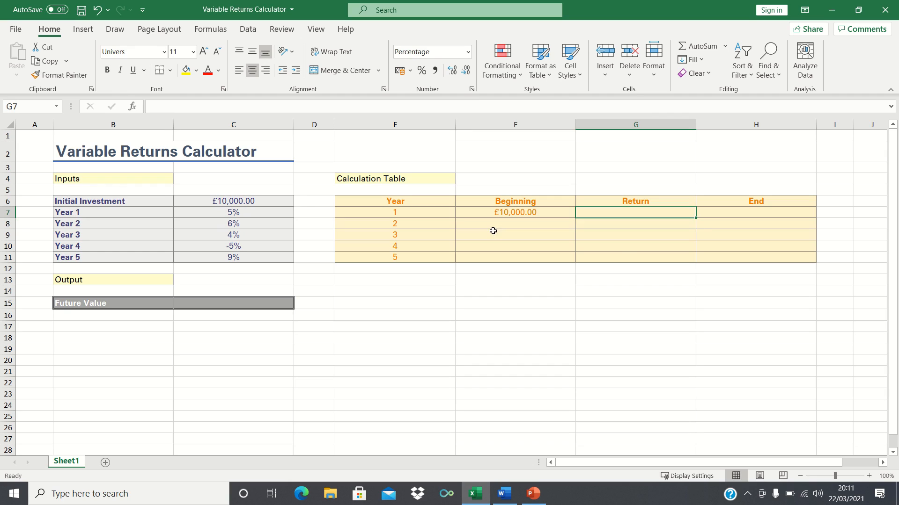
# Build the year 1 return and end formulas giving 5.00% and £10,500.00.
pyautogui.write('=F7')
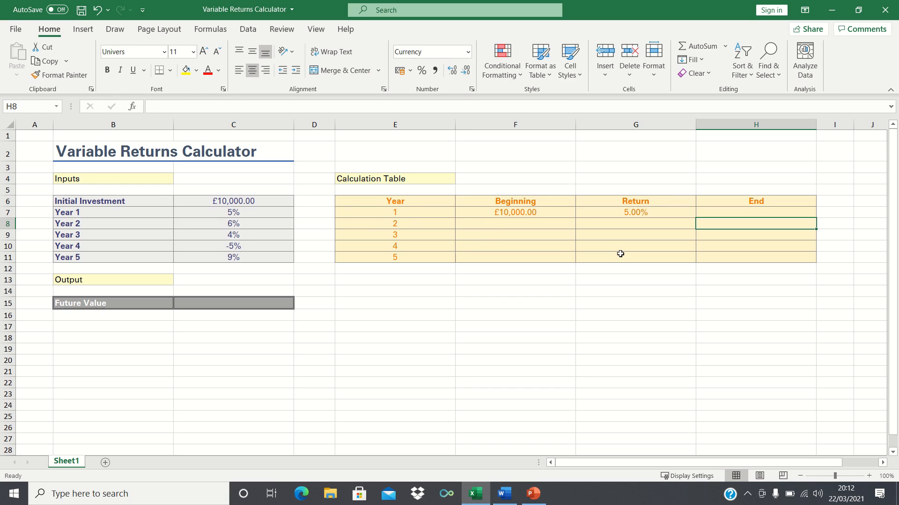
pyautogui.write('=F7*')
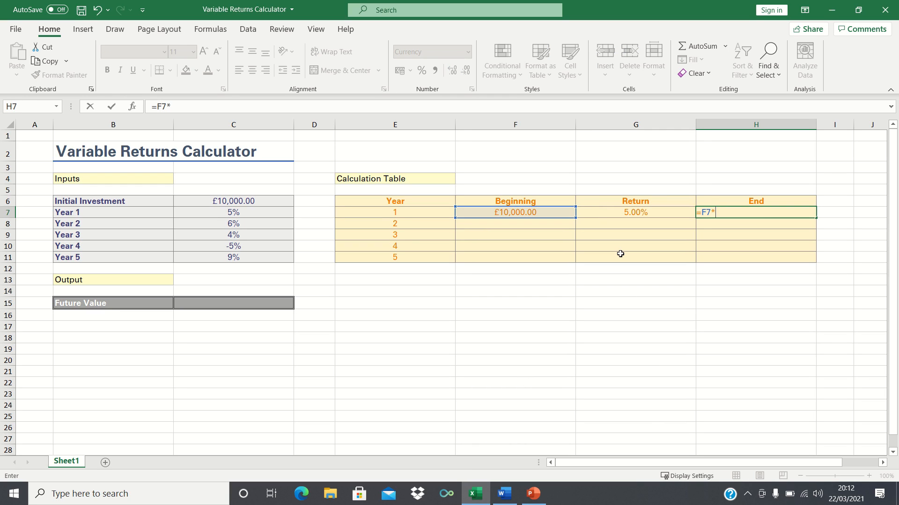
pyautogui.click(635, 212)
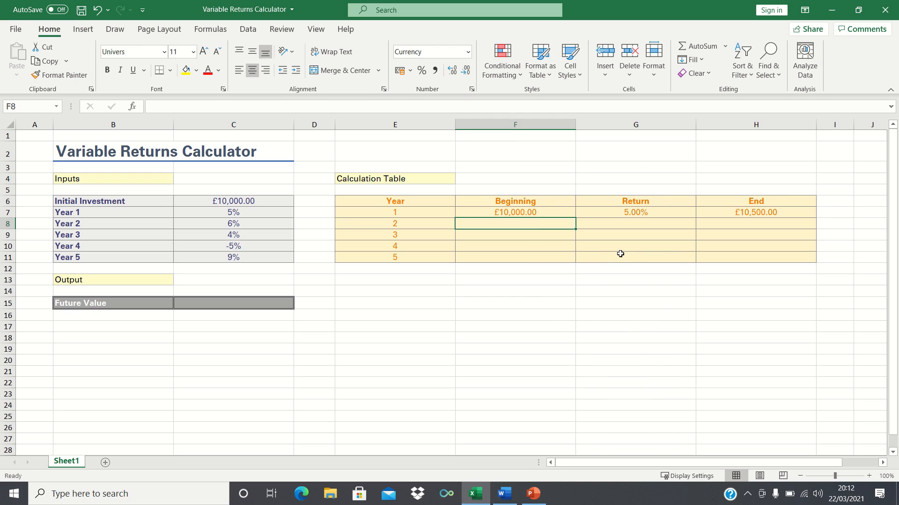
pyautogui.moveTo(730, 214)
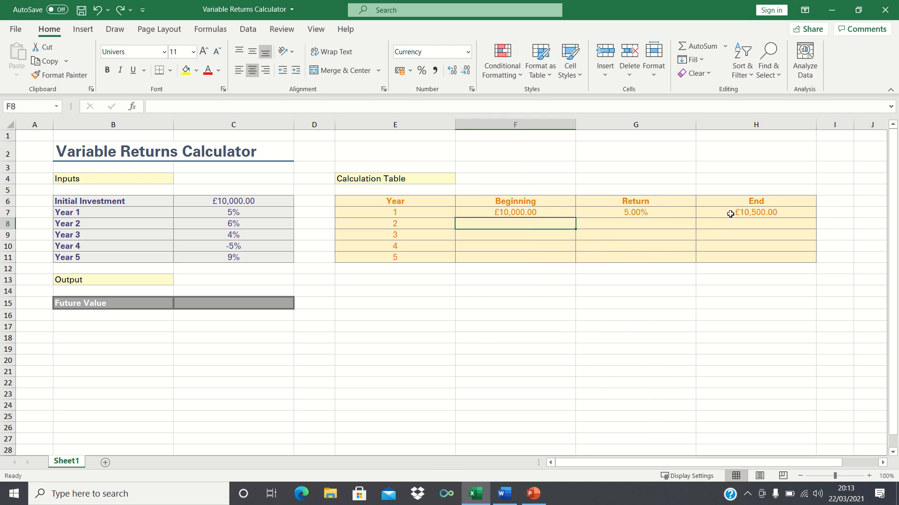
pyautogui.moveTo(747, 209)
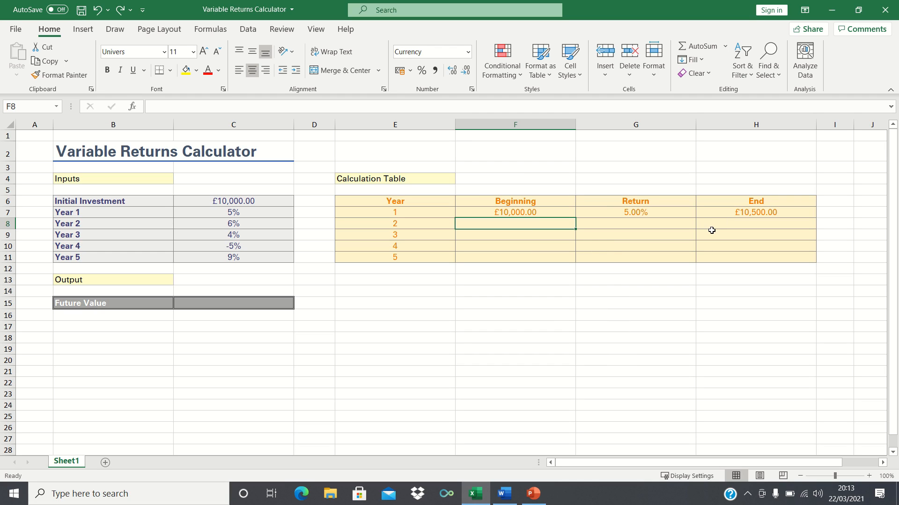
# Carry the year 1 end value of £10,500.00 into the year 2 beginning balance (=H7).
pyautogui.write('=')
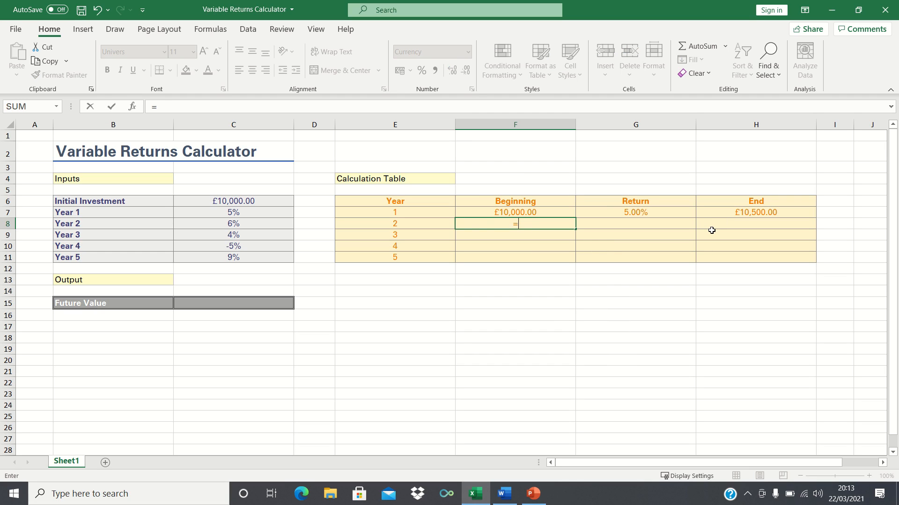
pyautogui.click(755, 213)
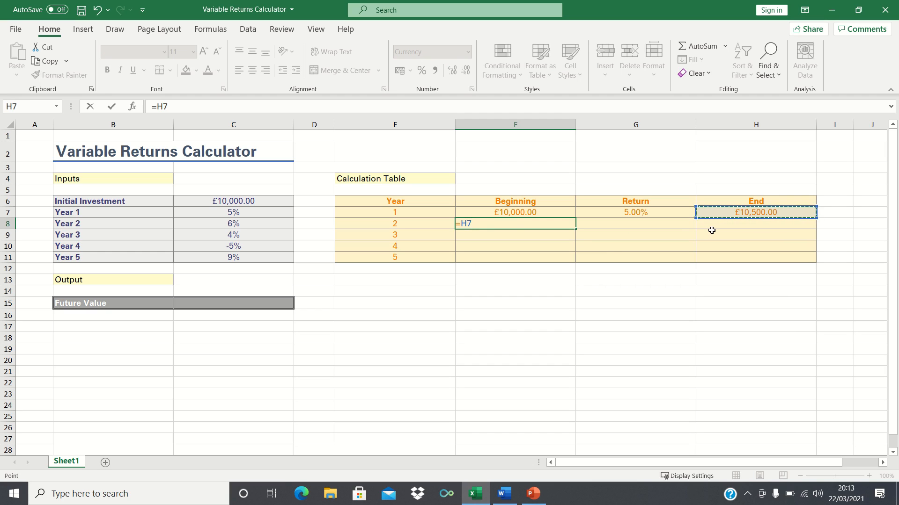
pyautogui.press('Enter')
pyautogui.write('=F8*(1+G8)')
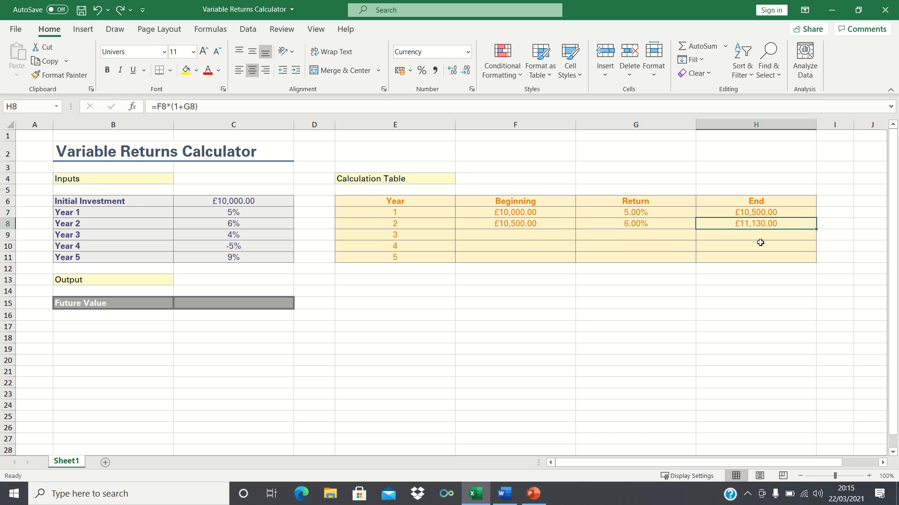
# Fill the year 2 Beginning, Return and End formulas down to year 5, ending at £11,986.12.
pyautogui.moveTo(755, 223); pyautogui.dragTo(514, 223)
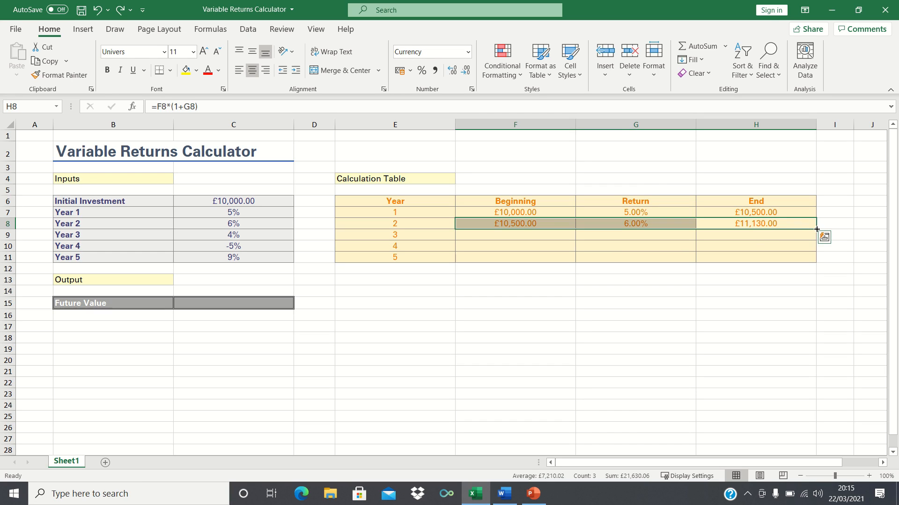
pyautogui.moveTo(816, 229); pyautogui.dragTo(817, 257)
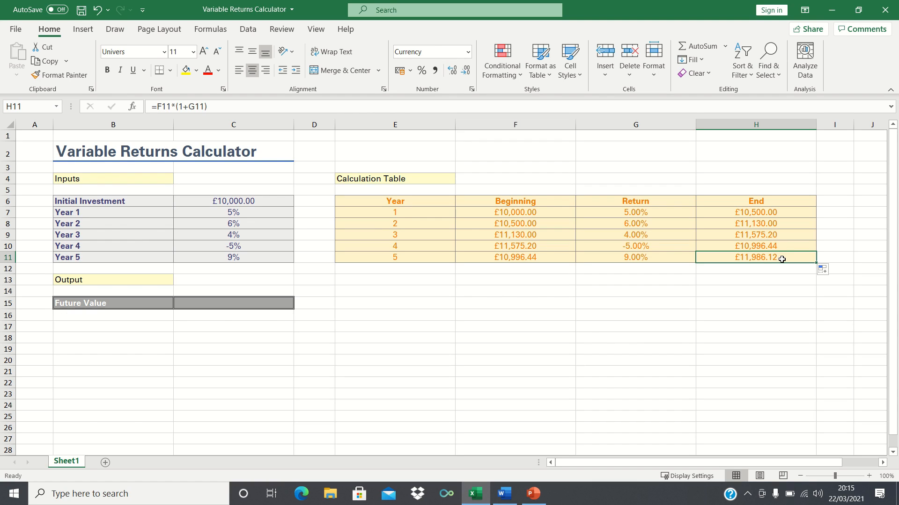
pyautogui.moveTo(277, 266)
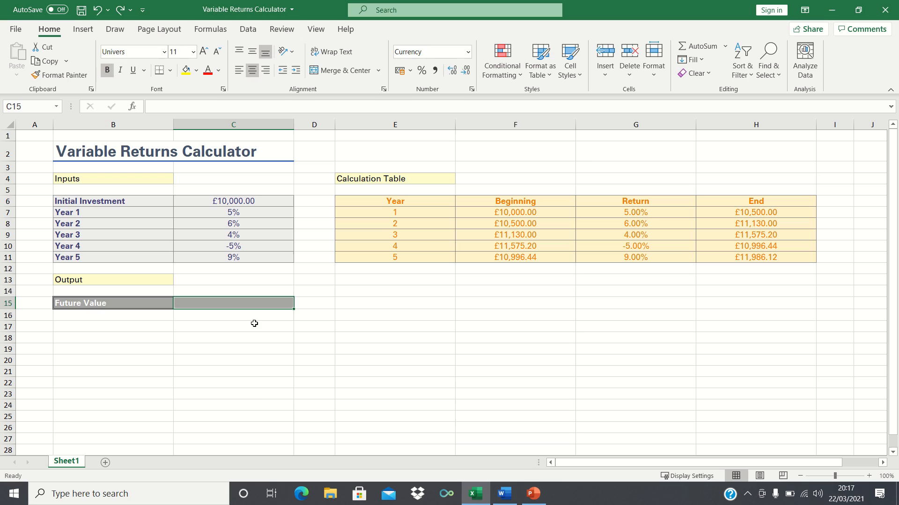
# Enter FVSCHEDULE on the C6 investment and C7:C11 returns, giving a future value of £11,986.12.
pyautogui.write('=FVSCHEDU')
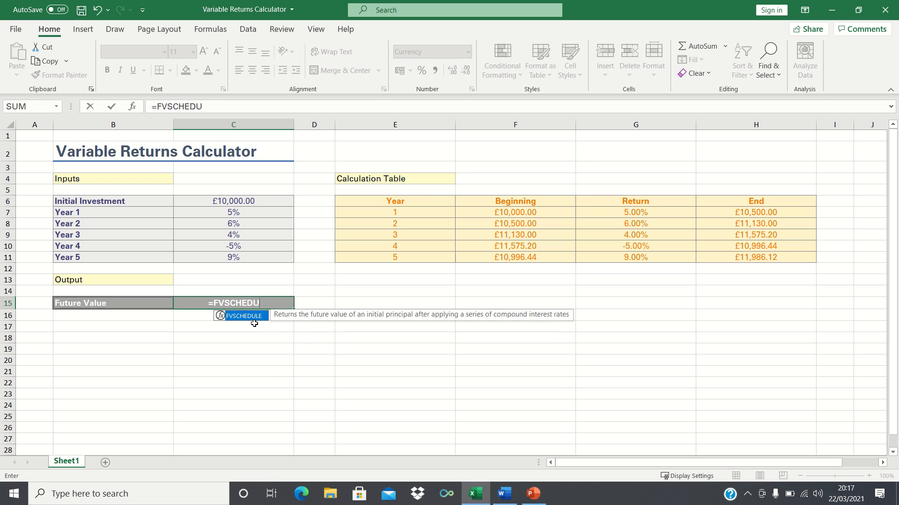
pyautogui.press('tab')
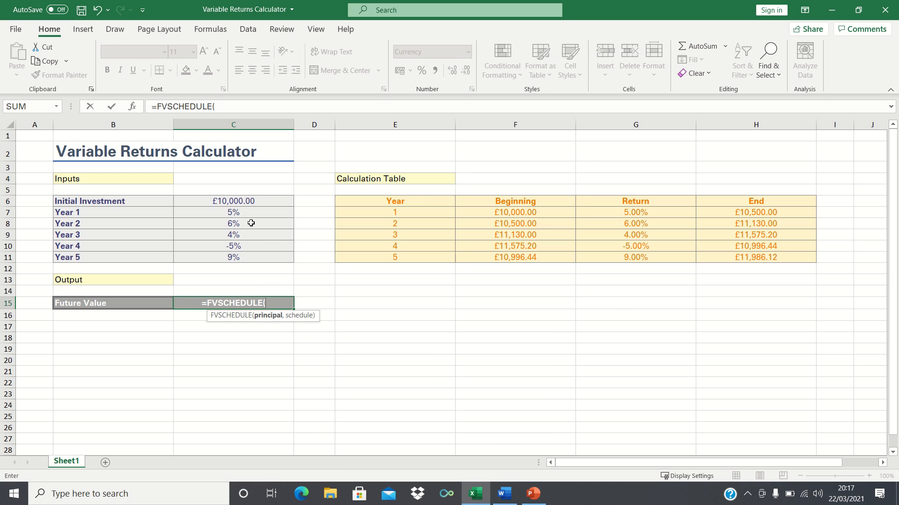
pyautogui.click(233, 201)
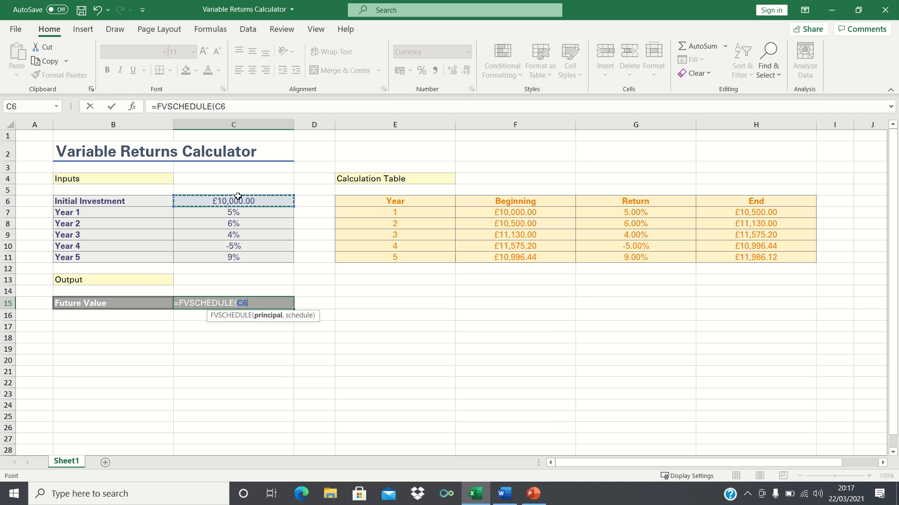
pyautogui.write(',')
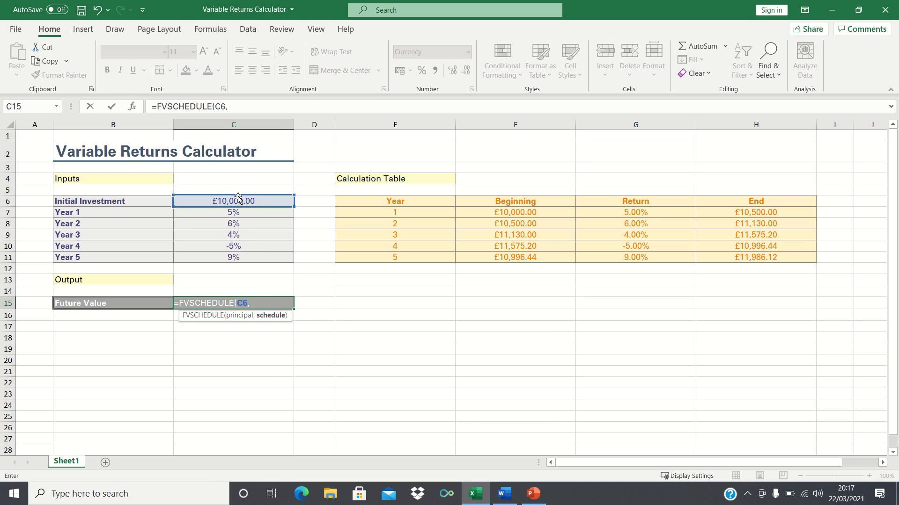
pyautogui.moveTo(233, 213); pyautogui.dragTo(233, 257)
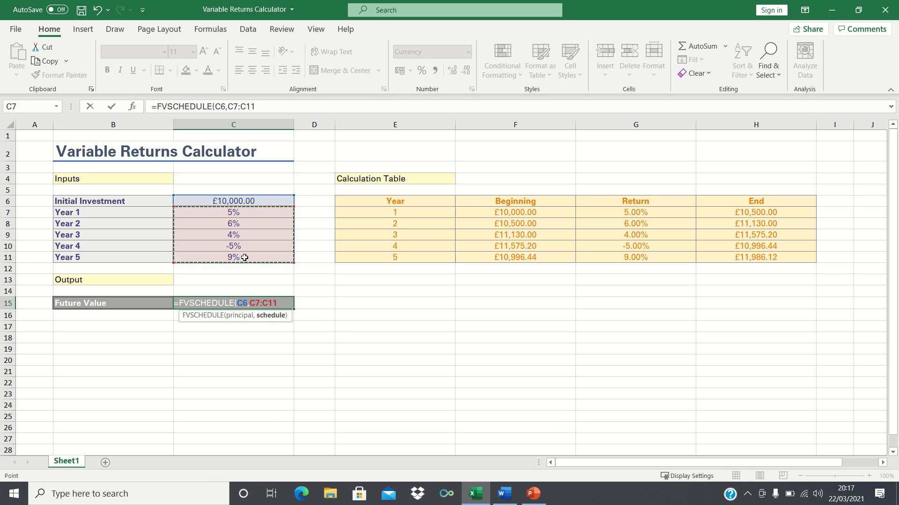
pyautogui.press('enter')
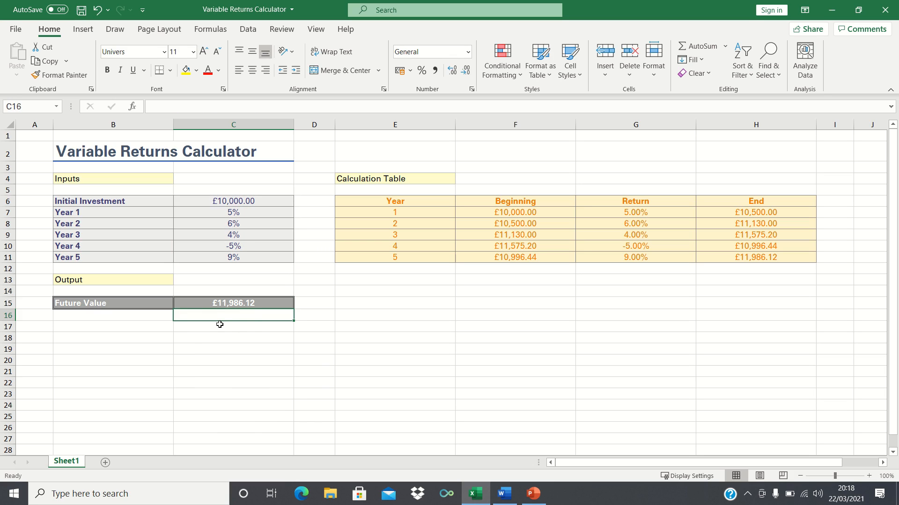
pyautogui.moveTo(667, 237)
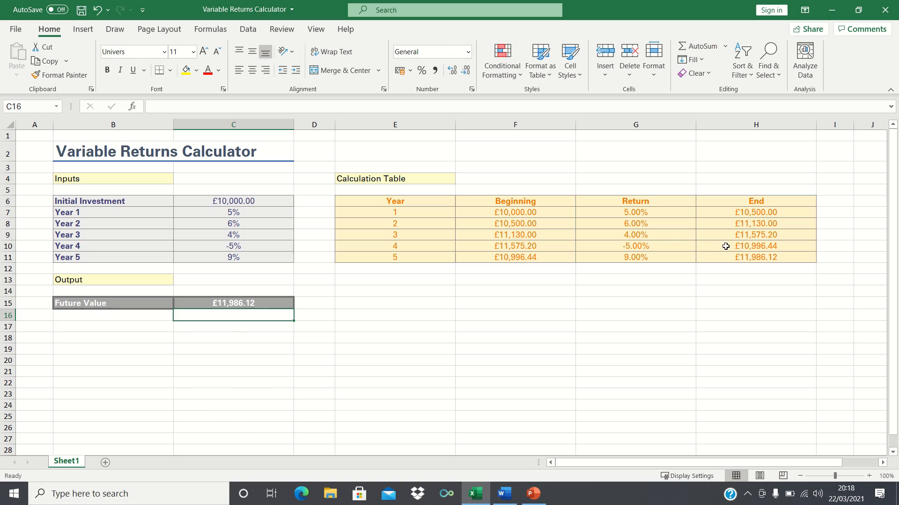
pyautogui.moveTo(664, 229)
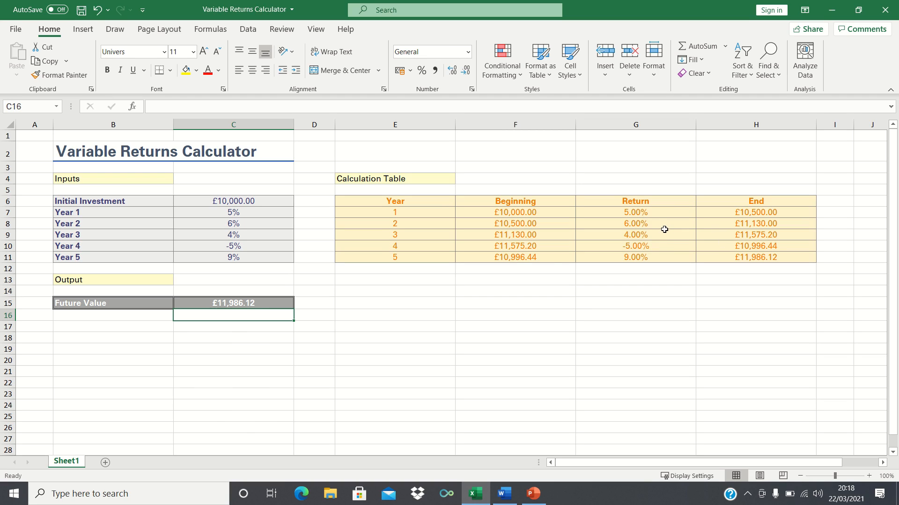
pyautogui.moveTo(515, 266)
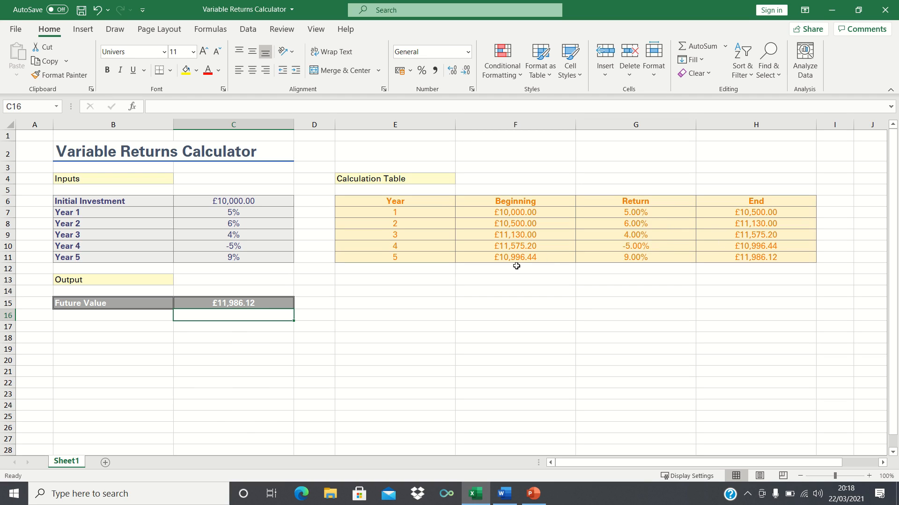
pyautogui.moveTo(414, 284)
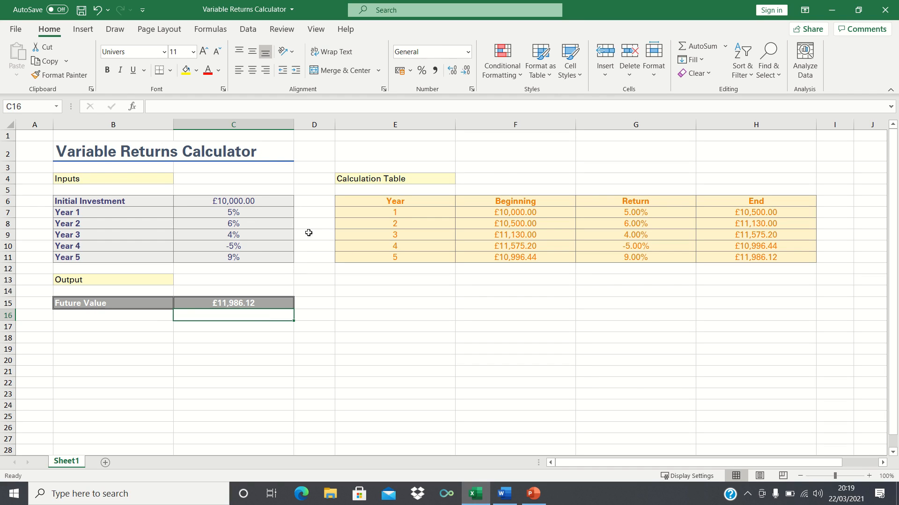
pyautogui.moveTo(290, 199)
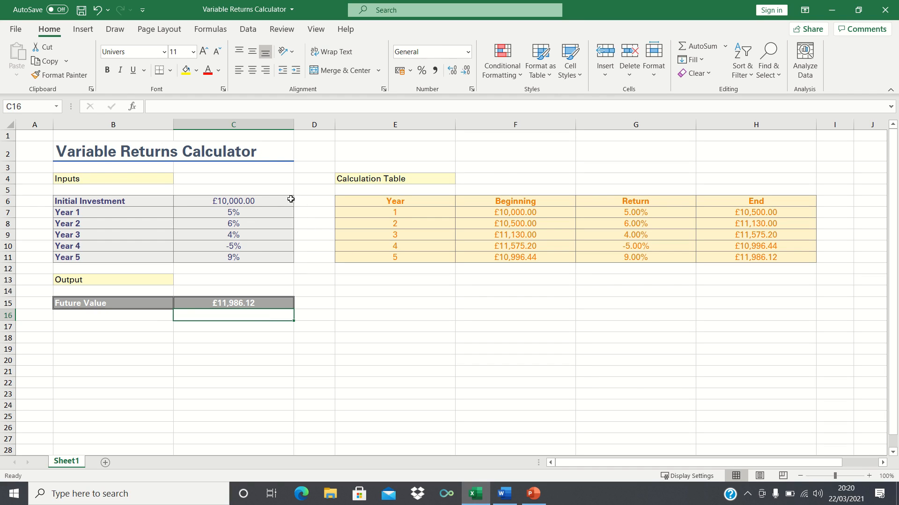
pyautogui.moveTo(280, 197)
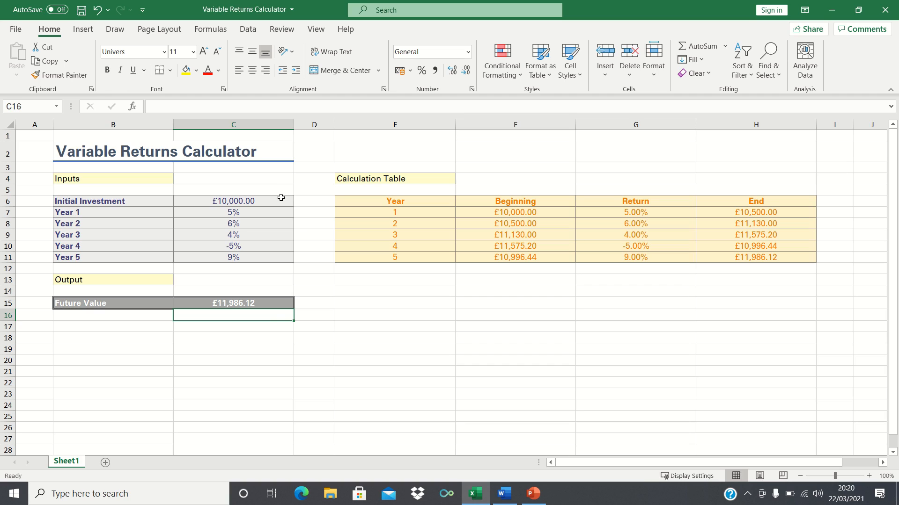
pyautogui.moveTo(285, 228)
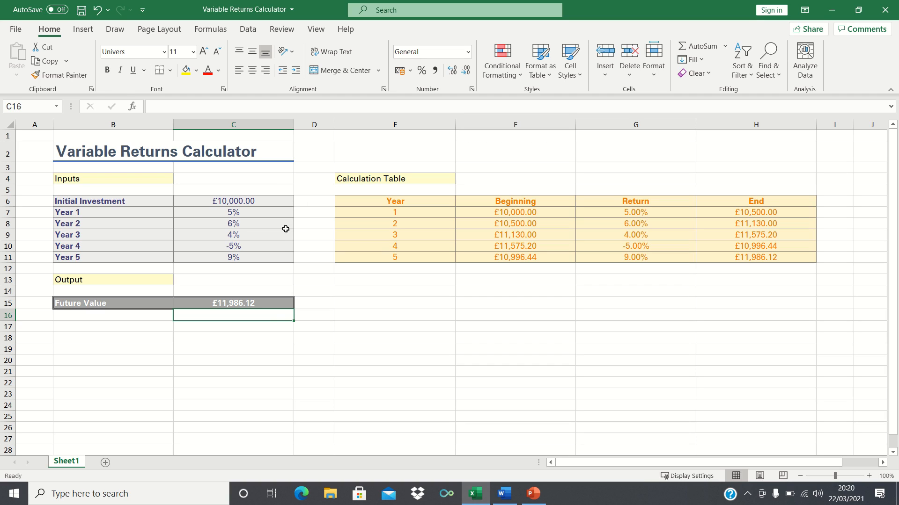
pyautogui.moveTo(285, 249)
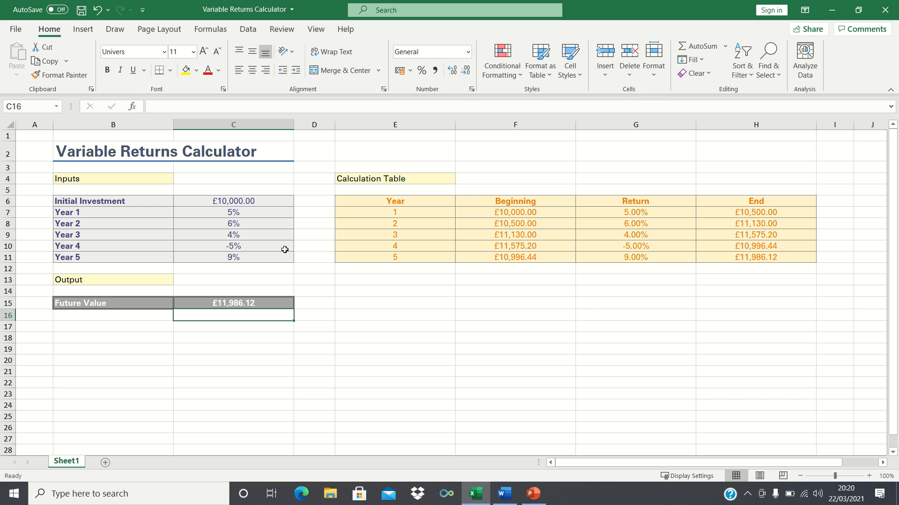
pyautogui.moveTo(552, 223)
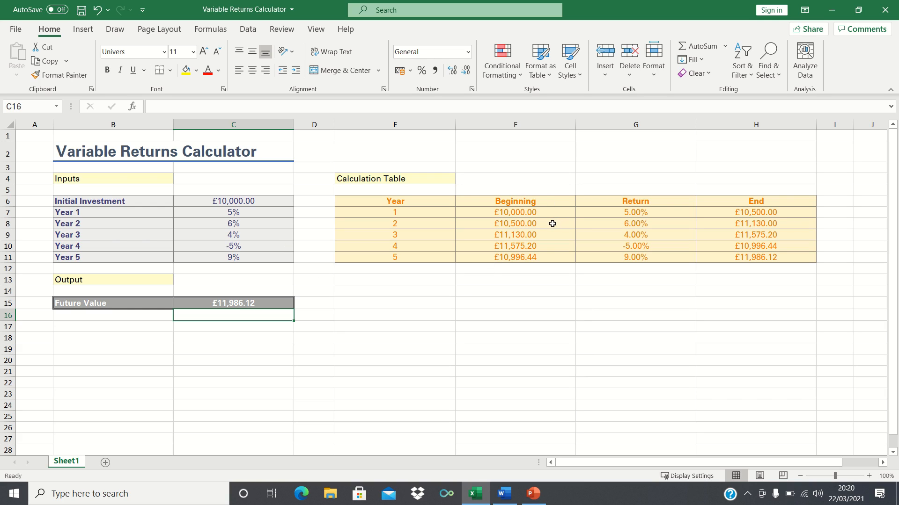
pyautogui.moveTo(256, 248)
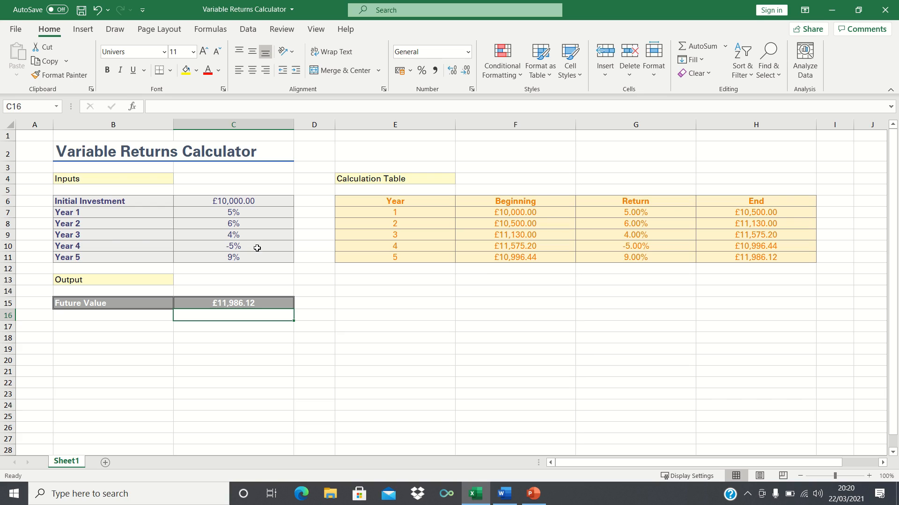